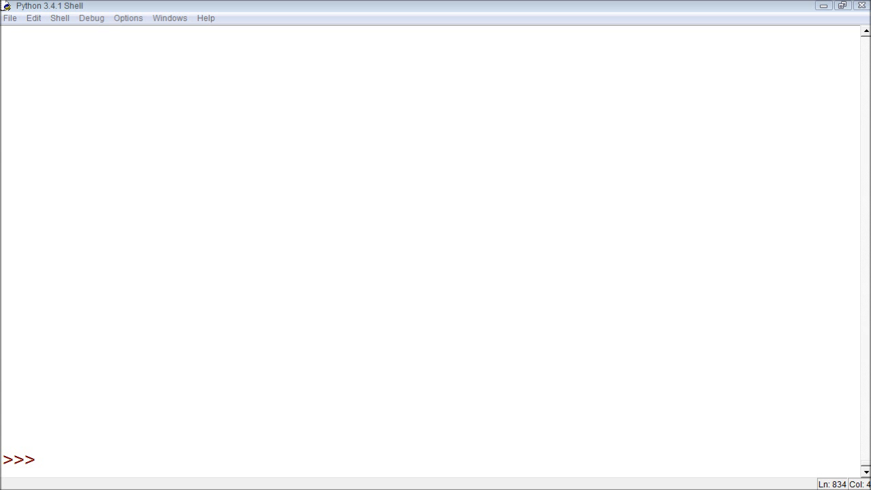
mouse_move(256, 419)
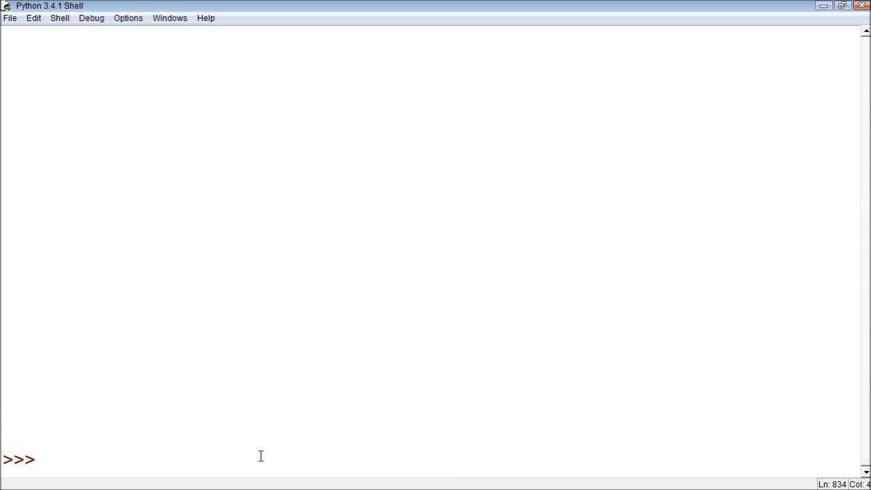
Type placeholder words about booleans at the prompt, then clear them to start the '5 <' comparison.
type("boolean")
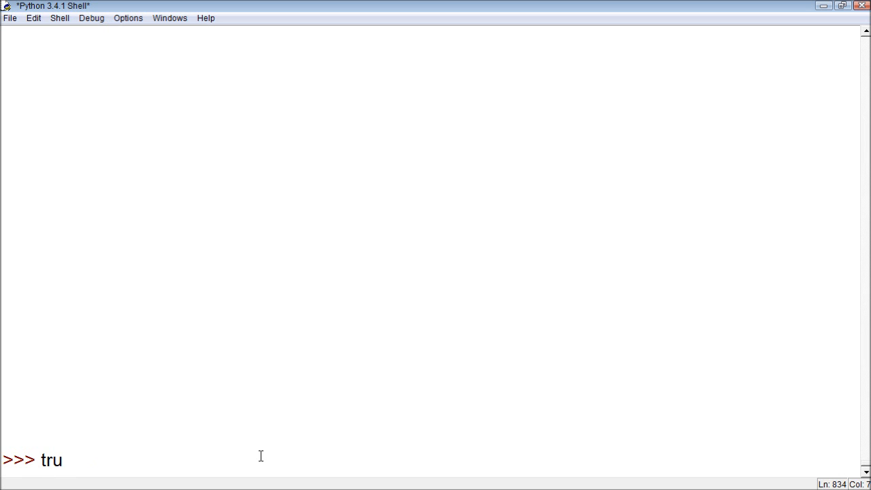
type("e or false")
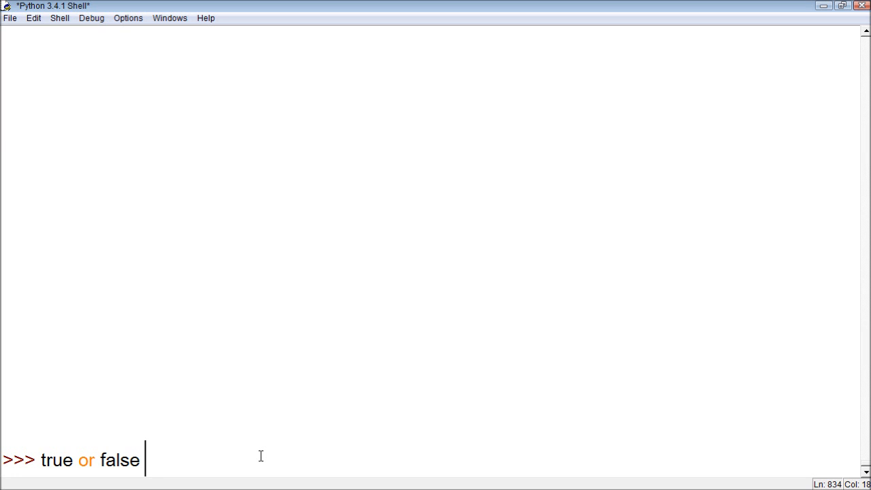
key("BackSpace")
type("5 <")
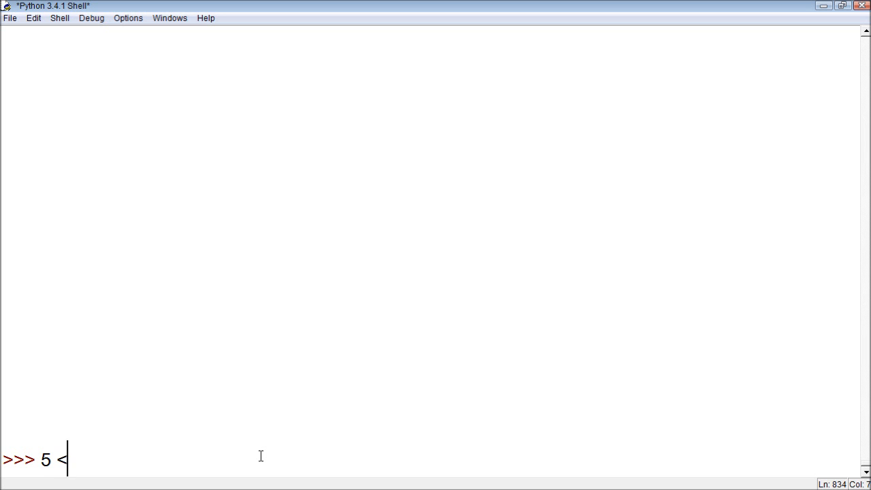
Complete '5 < 7', briefly swap it to '> 7', restore '< 7' and evaluate it to get True.
type("7")
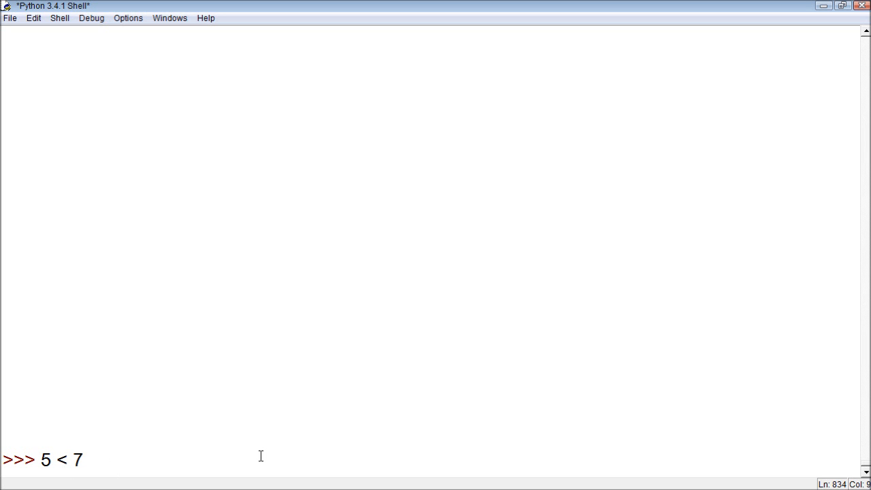
double_click(61, 460)
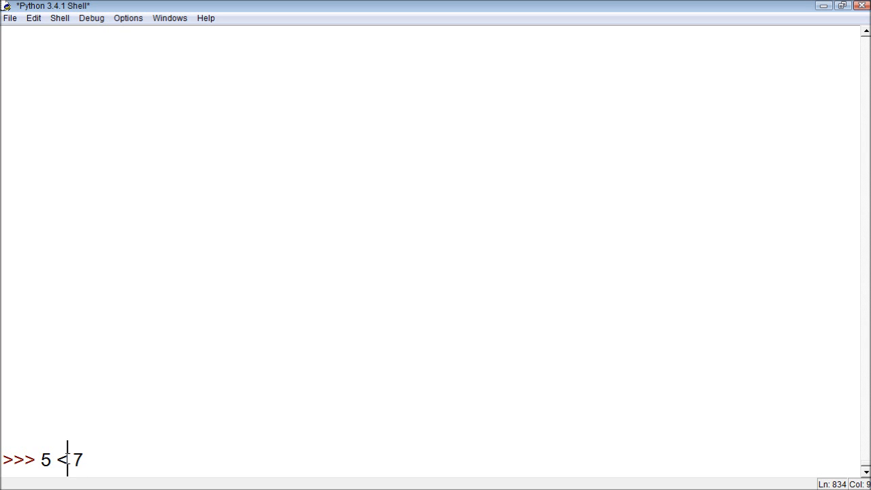
double_click(45, 460)
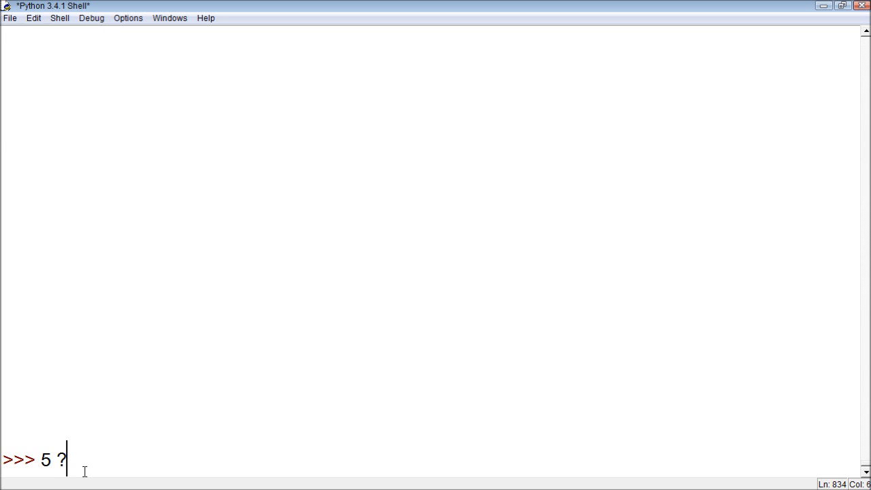
type("> 7")
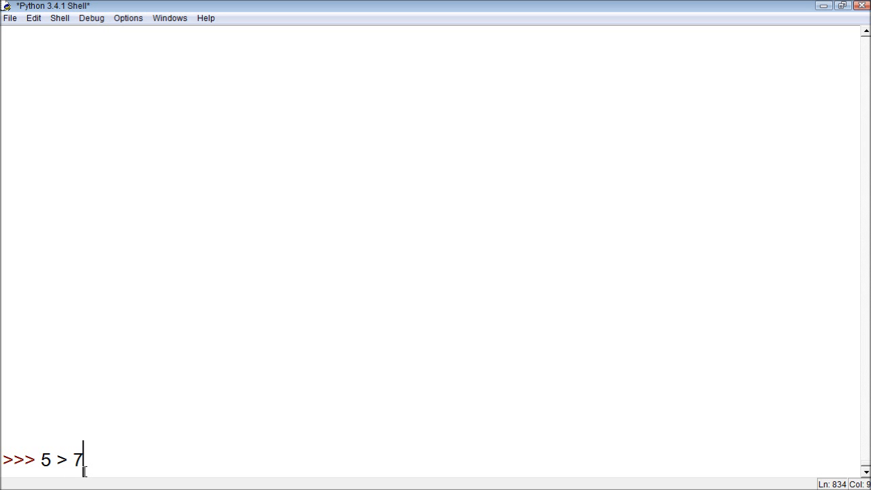
double_click(61, 460)
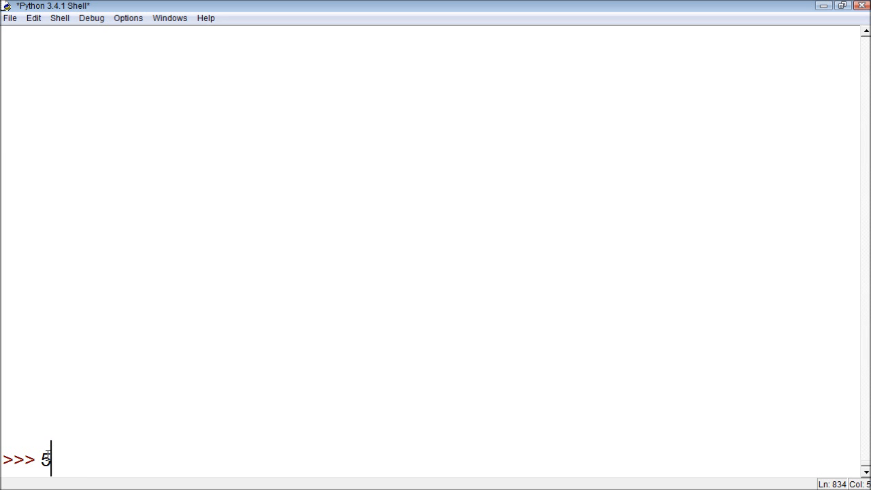
type("< 7")
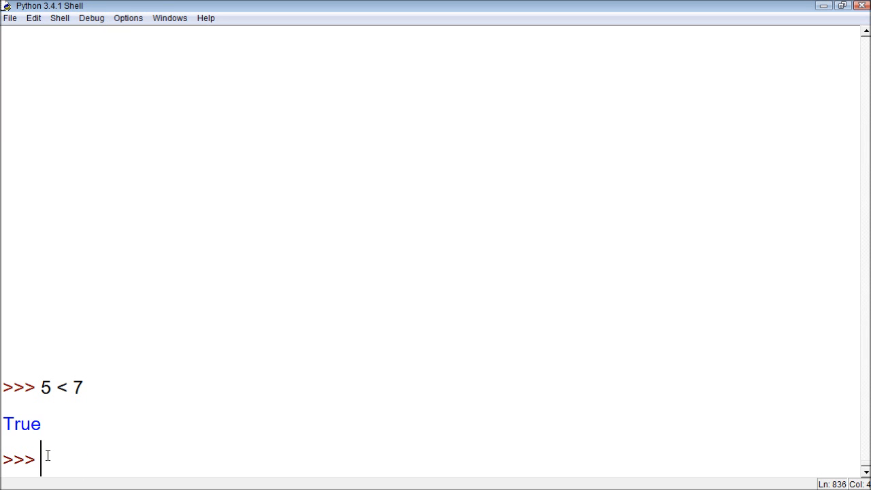
Evaluate '7 < 5' at the new prompt and get False.
type("7")
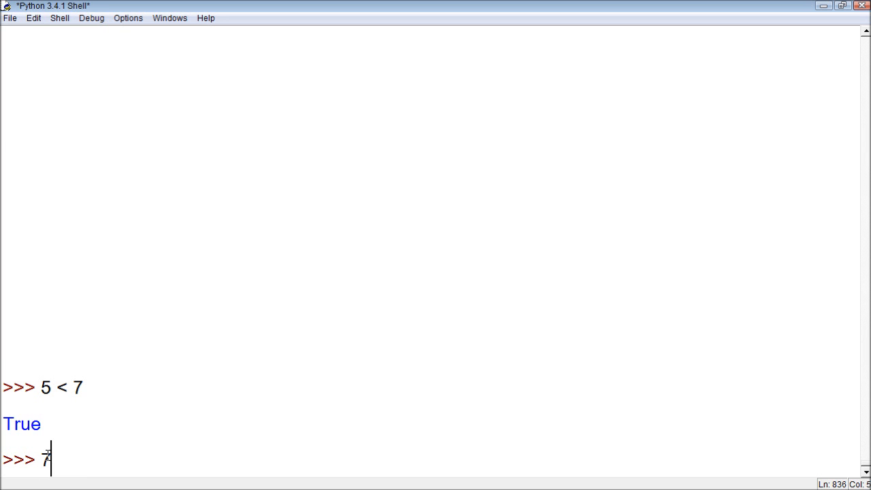
type("< 5")
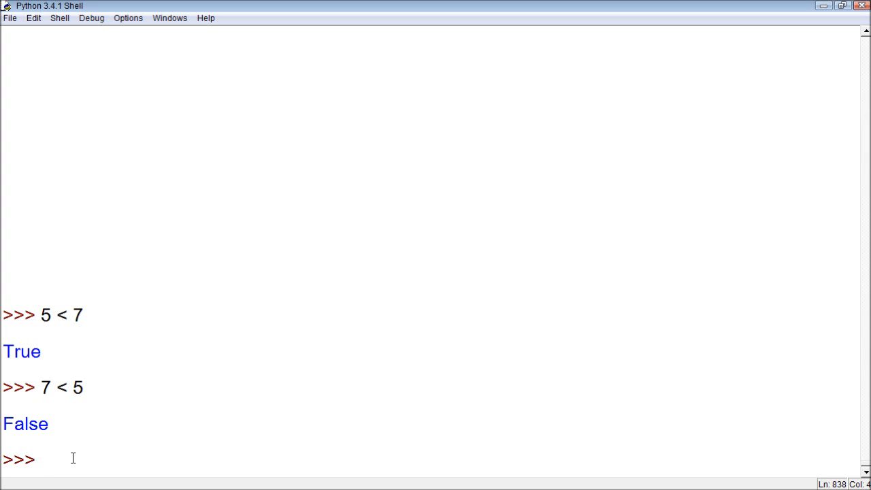
Enter 'if 5 < 7:' with an indented print line initially saying 'hey'.
type("if")
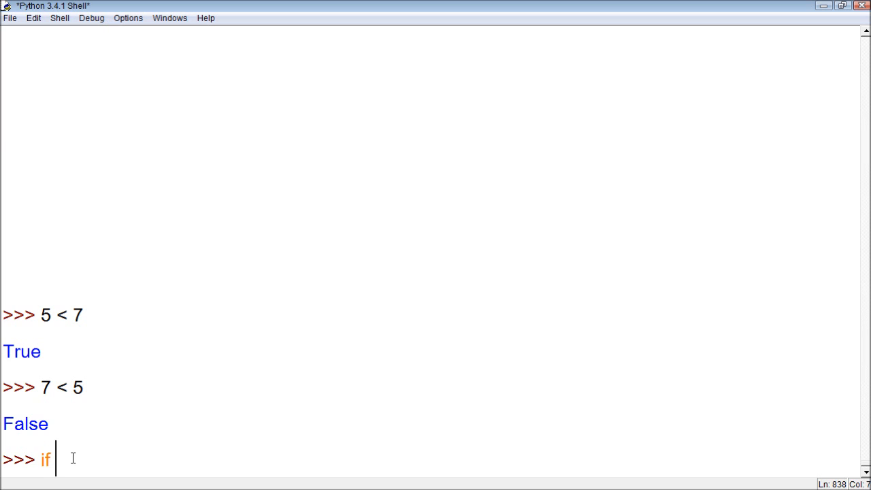
type("5")
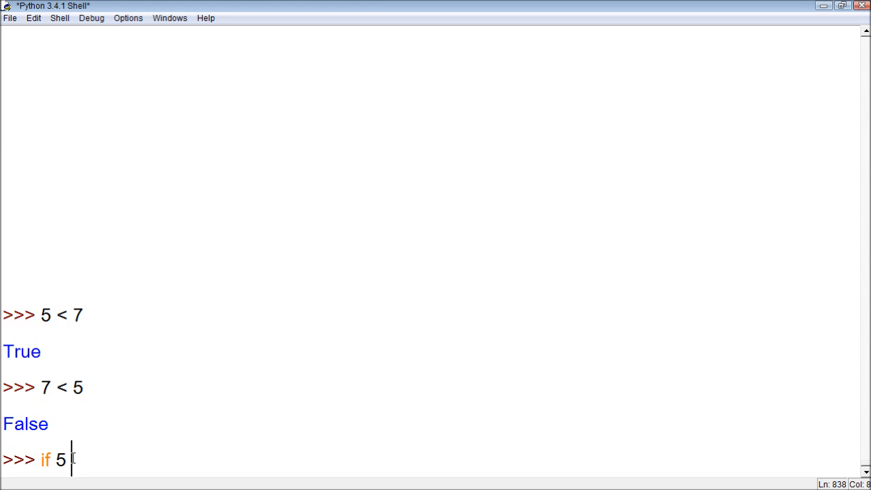
type("< 7:")
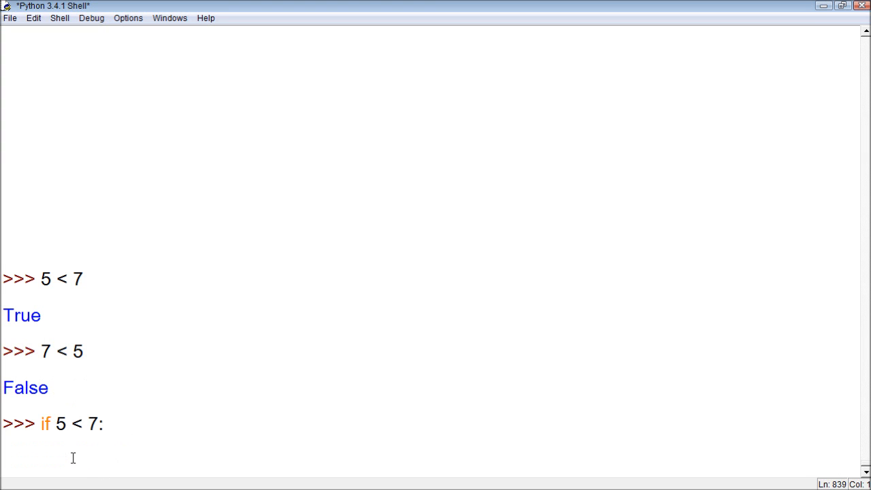
type("print()")
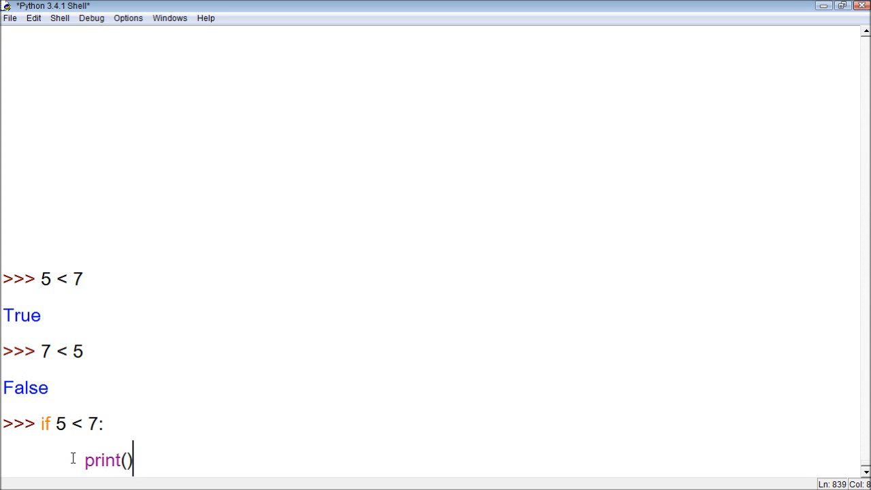
type("'hey")
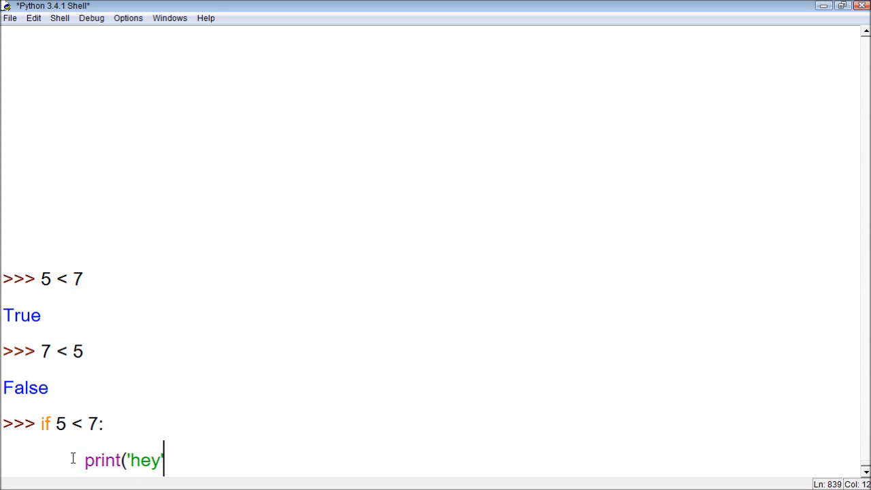
type(")")
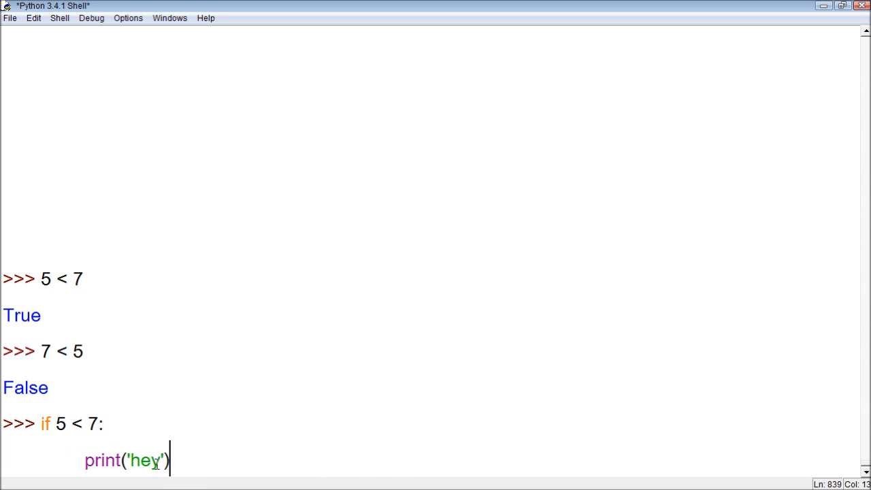
Replace 'hey' so the print line reads 'this is true' and finish the line.
double_click(143, 460)
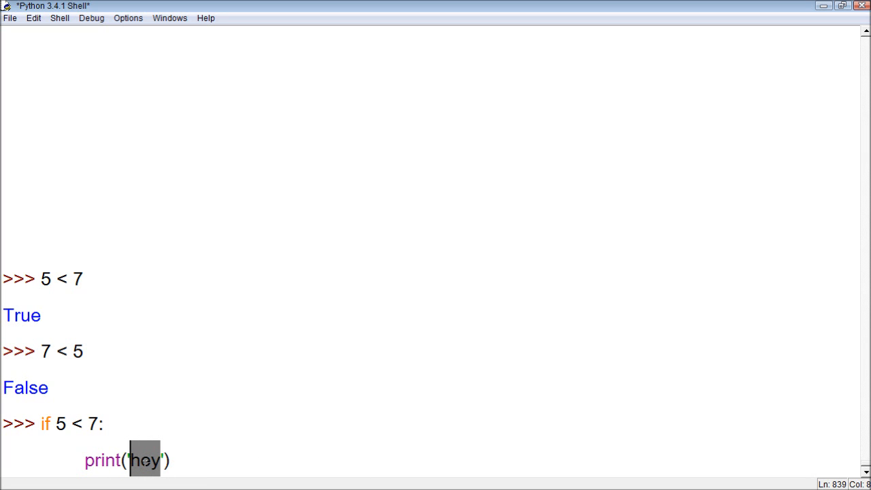
type("true")
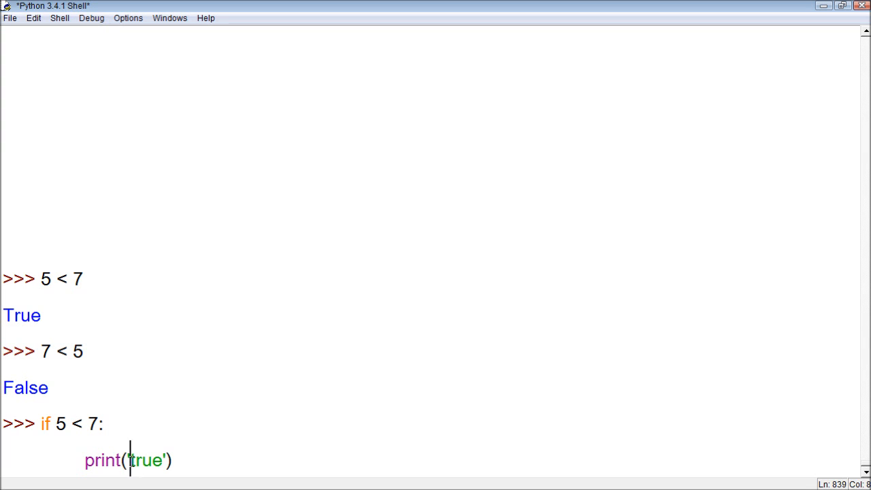
type("this is t")
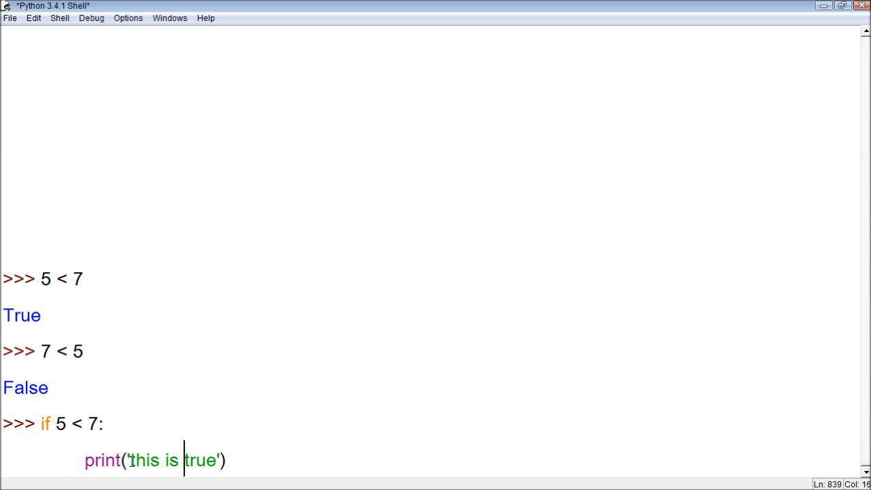
key("enter")
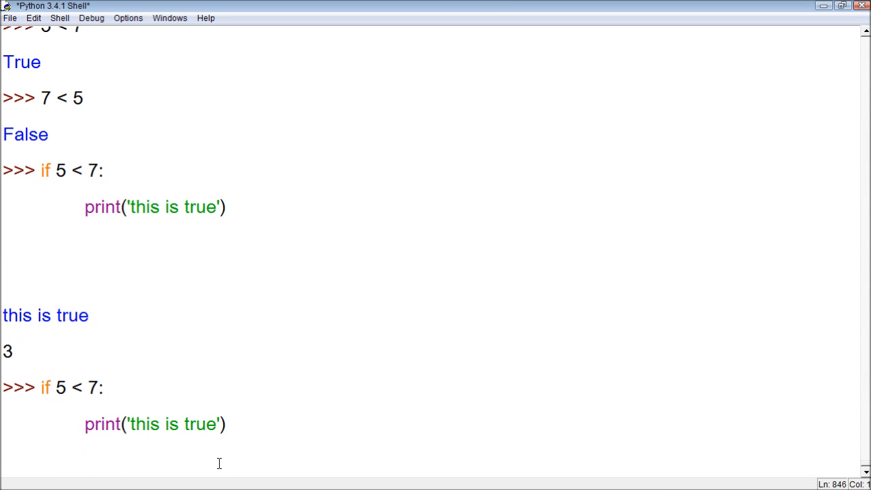
Run the 5 < 7 block to output 'this is true', return to the prompt and begin a new 'if'.
key("Return")
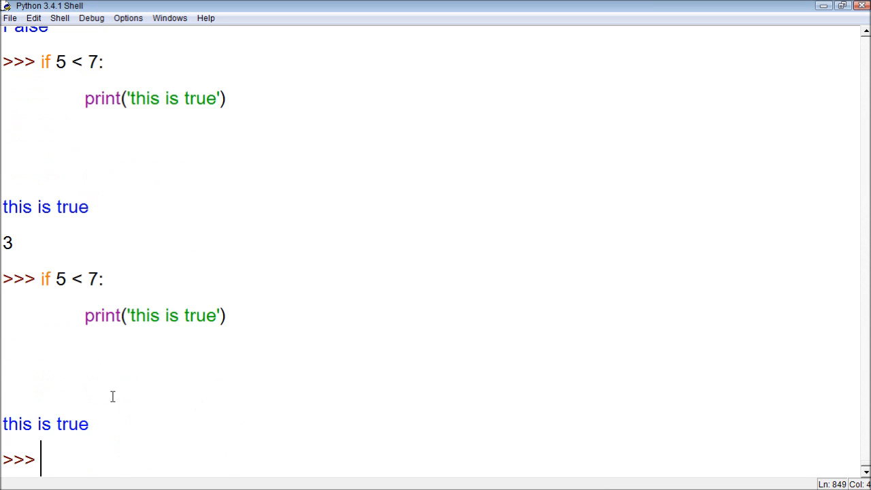
mouse_move(88, 389)
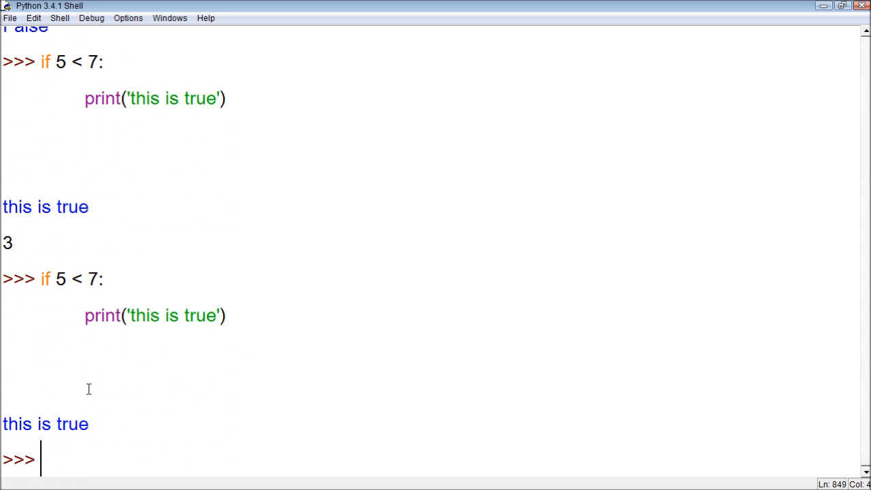
left_click_drag(55, 278, 98, 277)
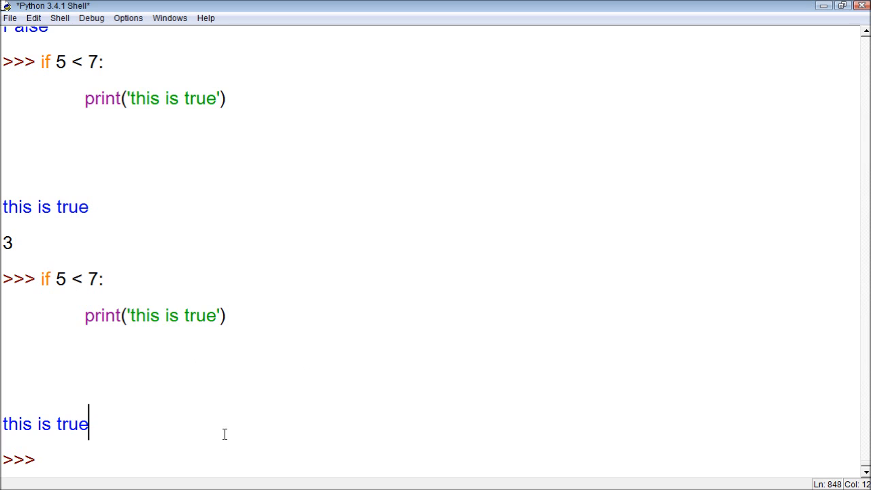
key("enter")
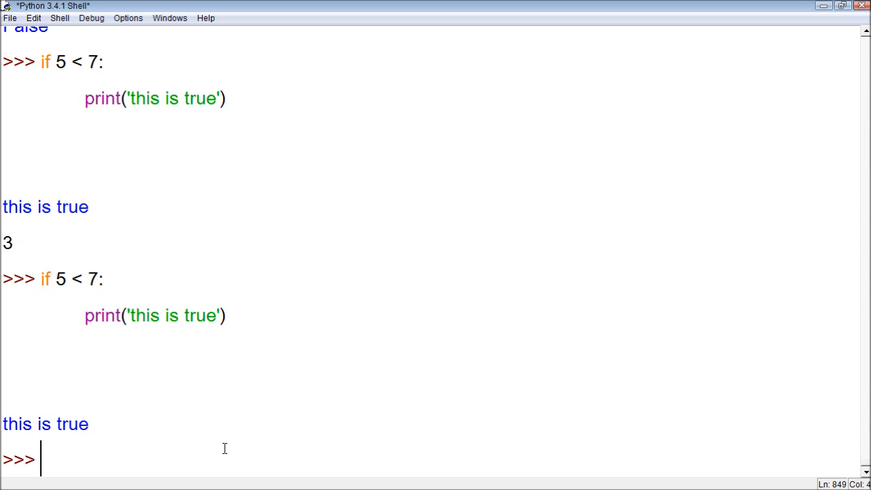
type("if")
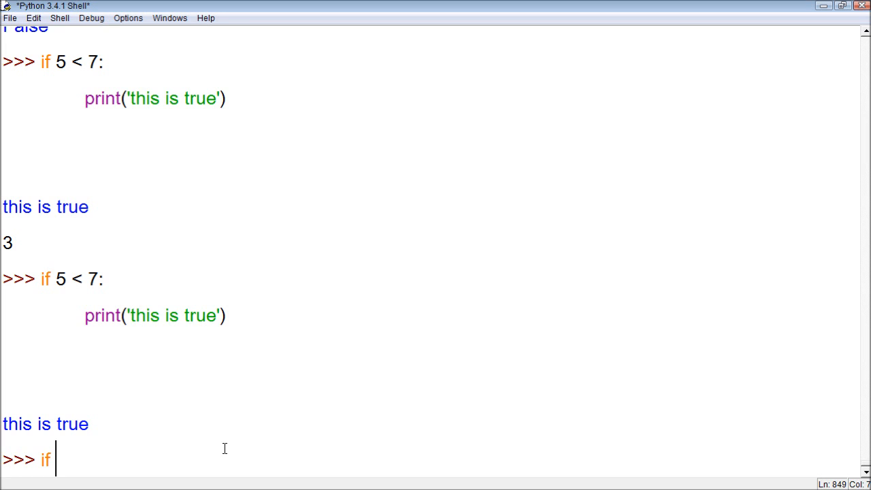
Complete 'if 5 < 7:' with print('this is true') and run it, printing 'this is true' again.
type("5")
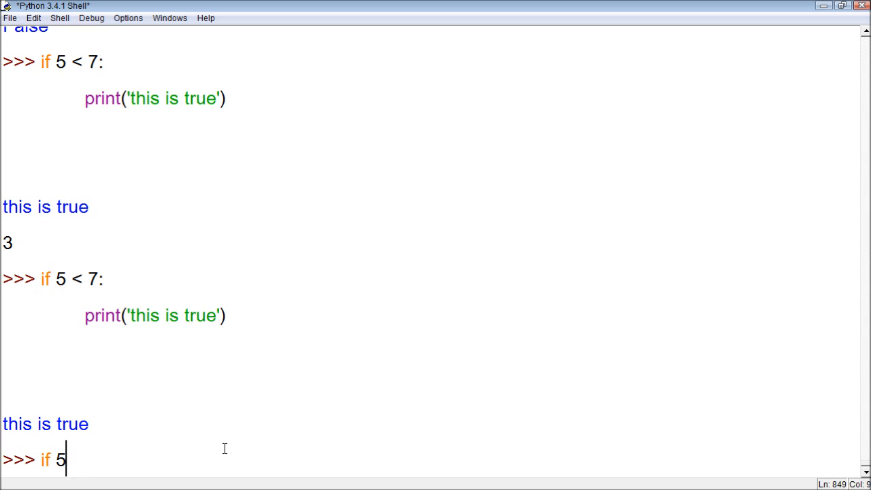
type("< 7:")
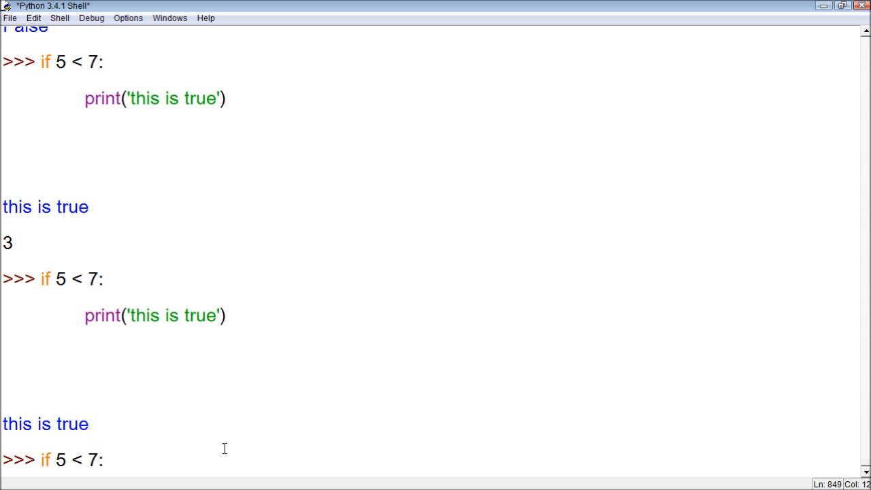
type("print")
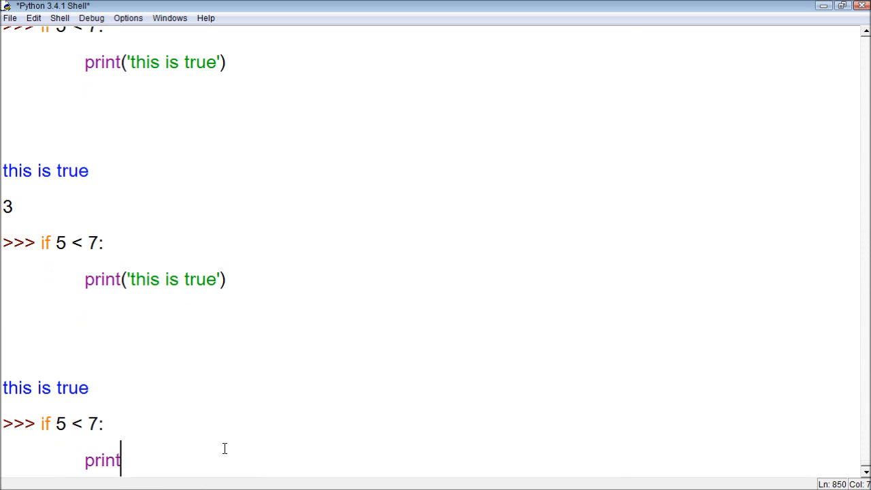
type("('this is true")
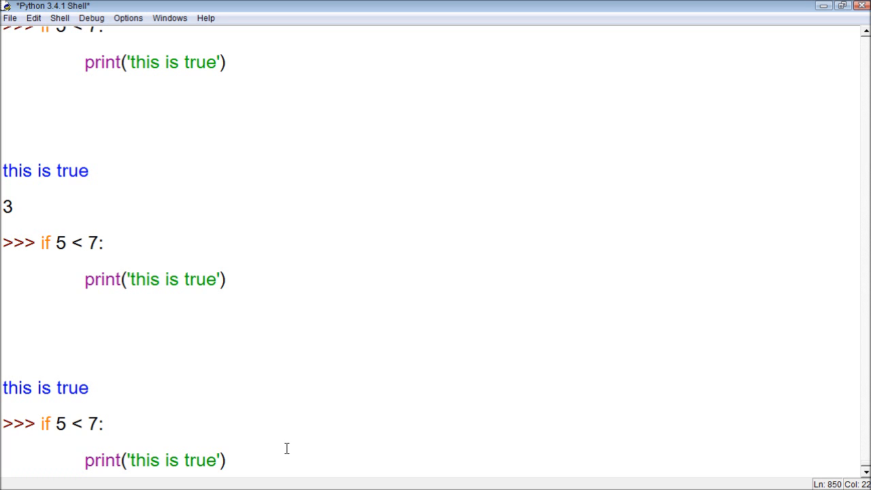
key("Return")
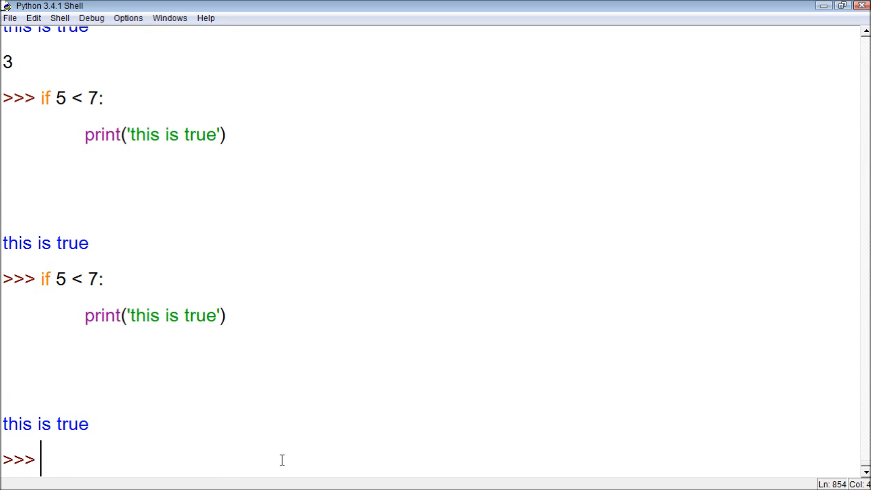
mouse_move(117, 417)
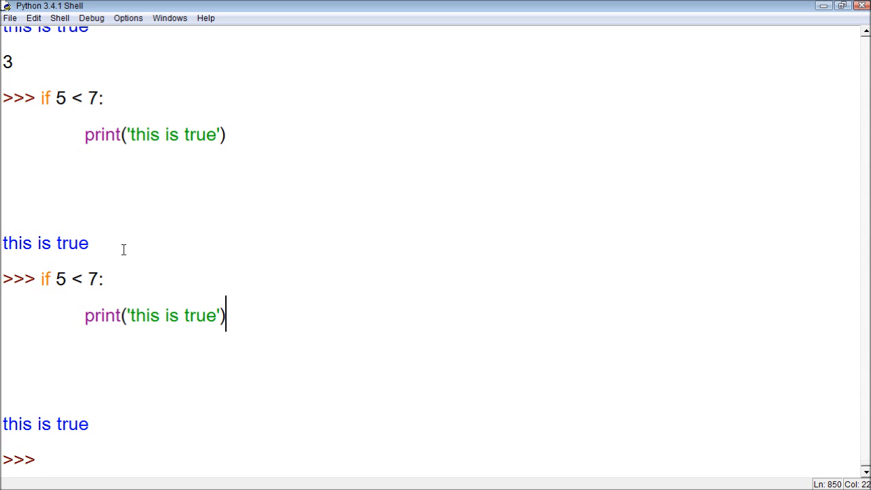
mouse_move(102, 368)
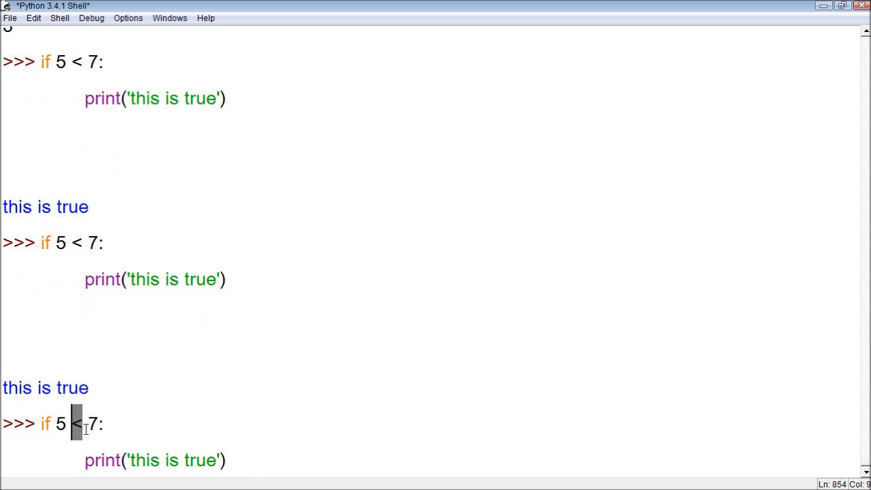
Change the recalled condition to 5 > 7, run it with no output, and recall the block.
type(">")
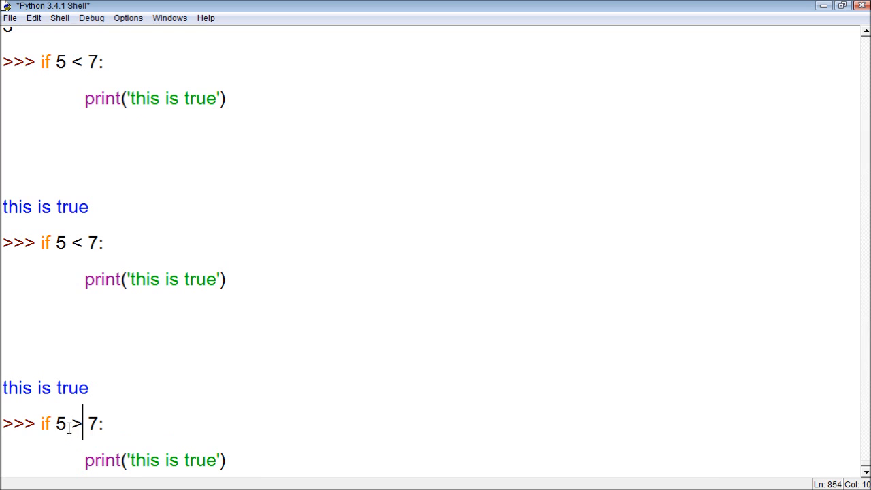
type(">")
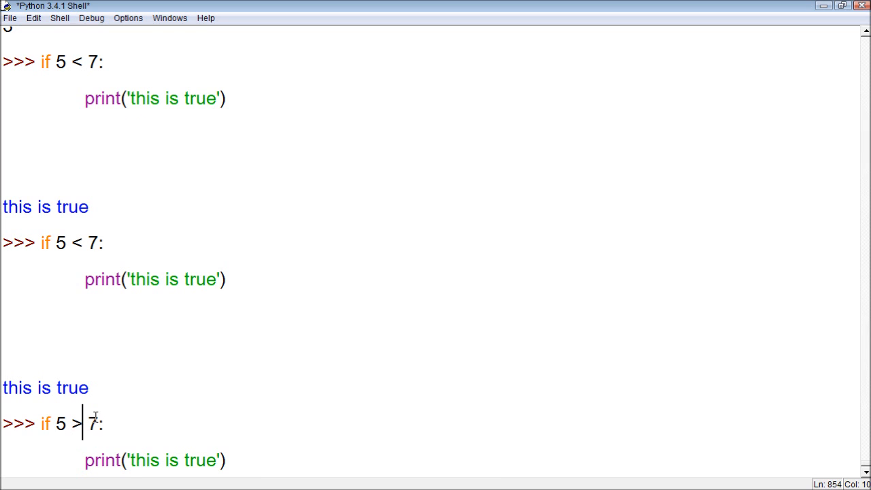
left_click_drag(54, 423, 98, 423)
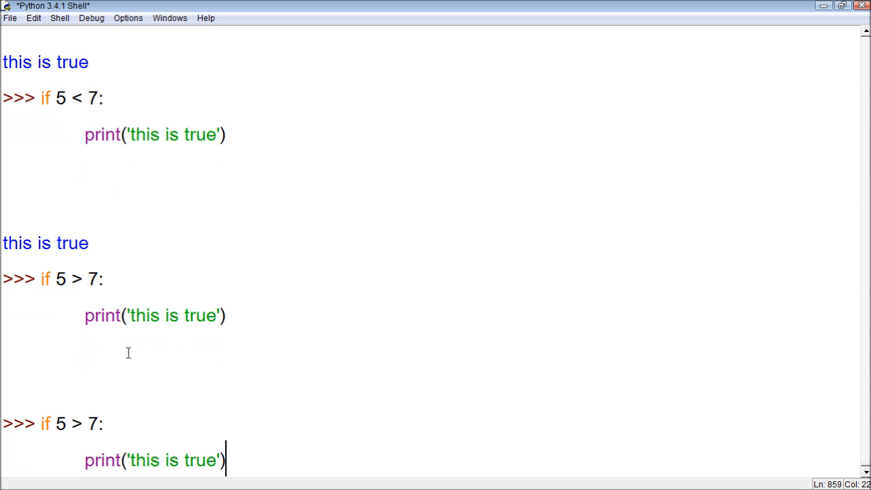
mouse_move(174, 414)
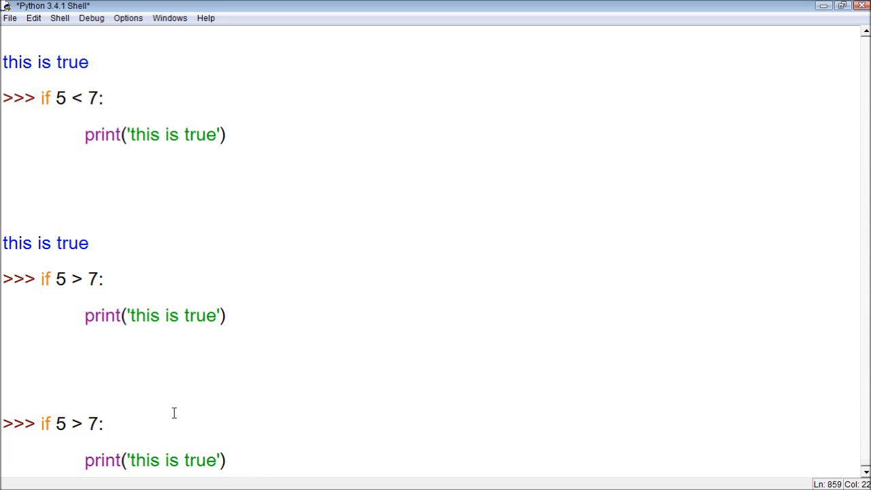
Add an else branch with print('this is false') under the 5 > 7 check.
type("e")
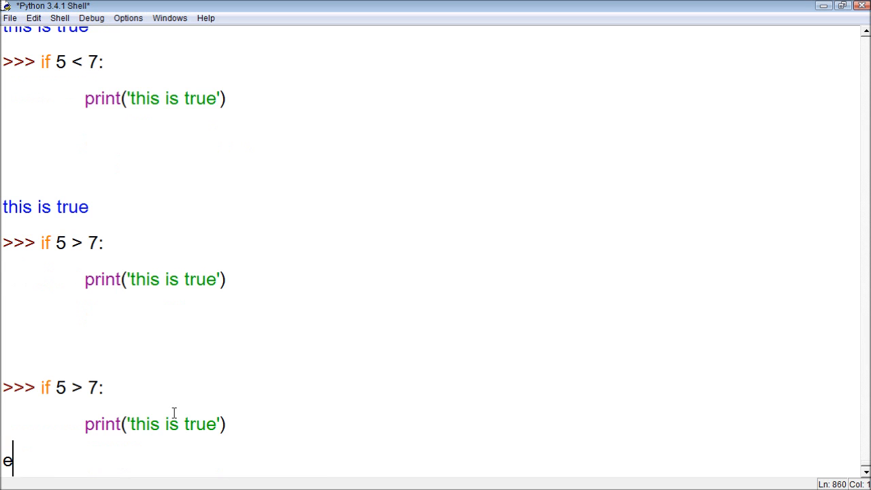
type("lse:")
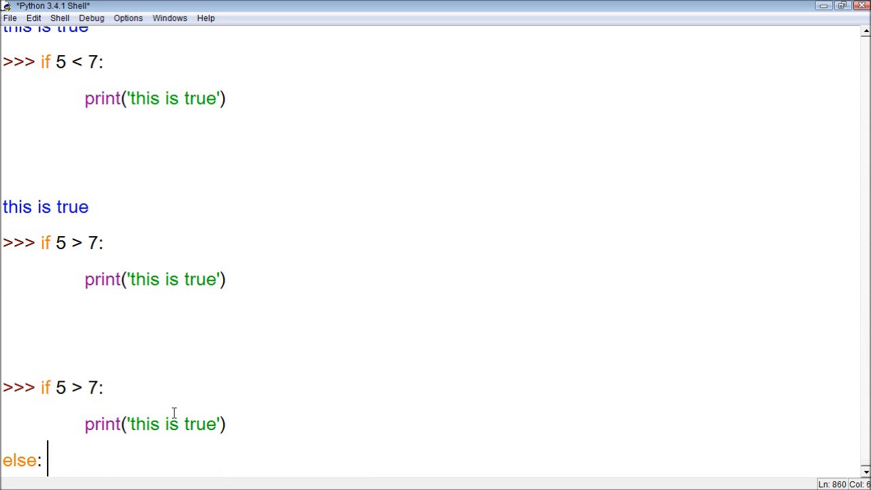
type("p")
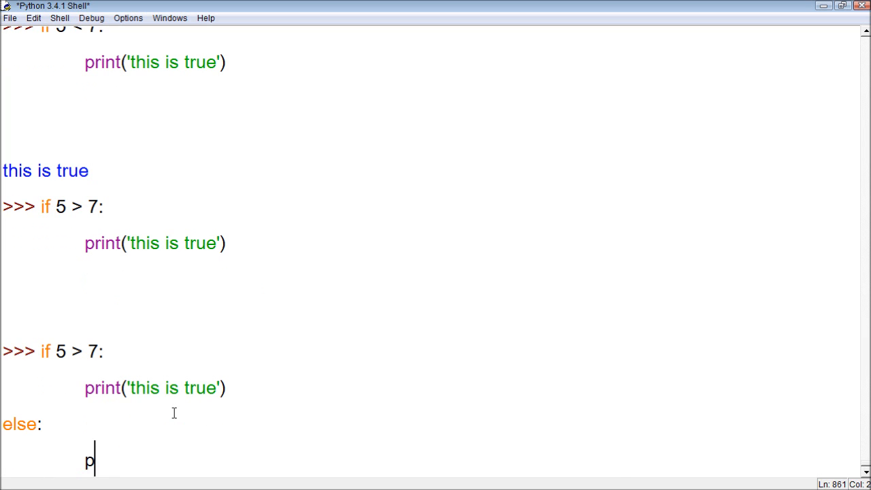
type("rint('this is f")
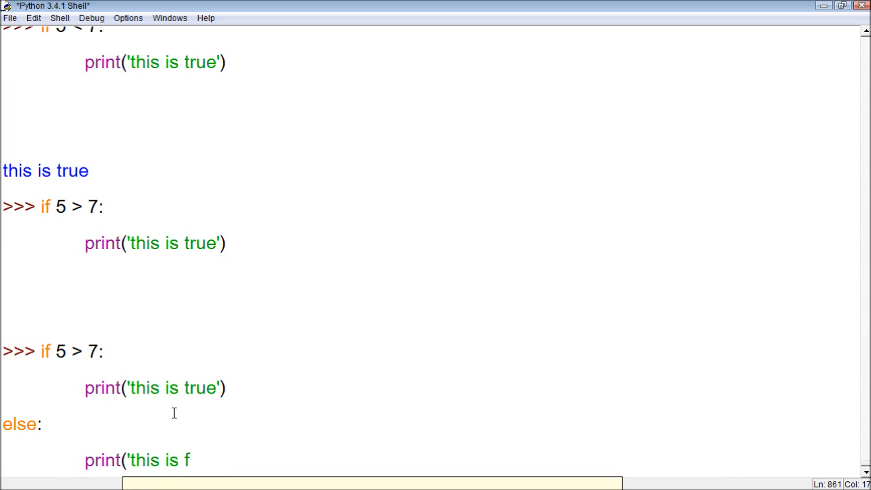
type("alse')")
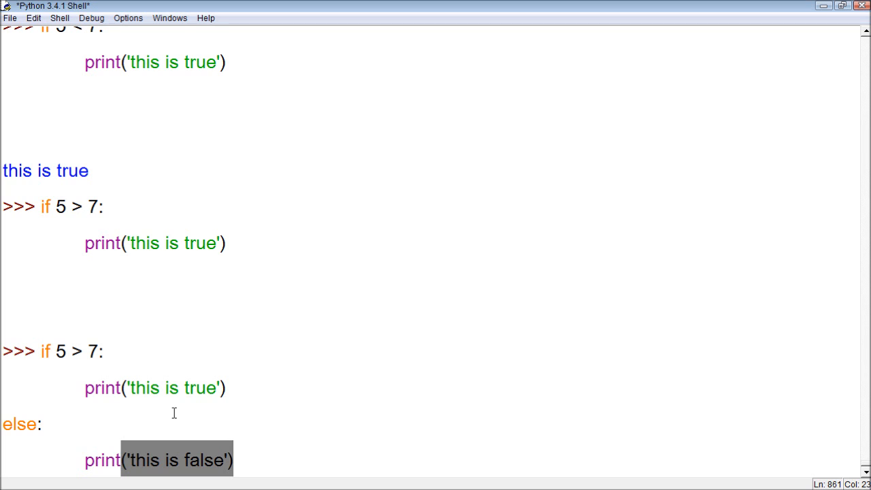
Review the 5 in the condition and run the block so the shell prints 'this is false'.
double_click(62, 351)
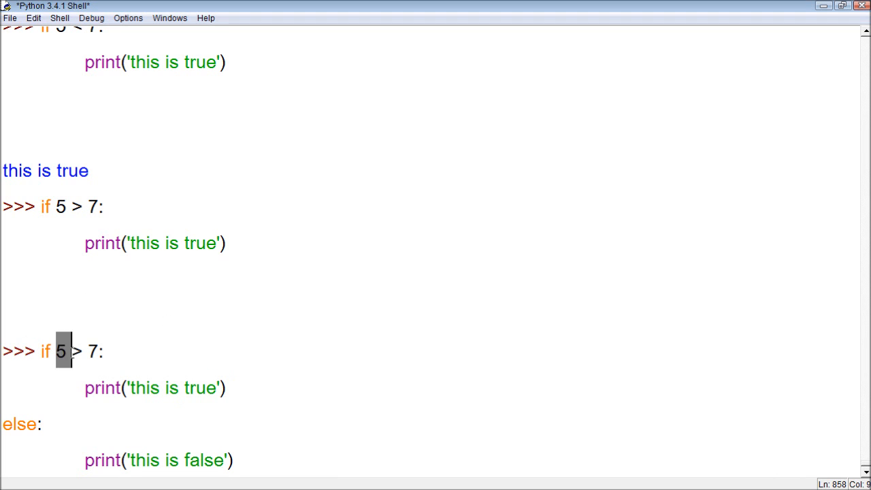
left_click(98, 351)
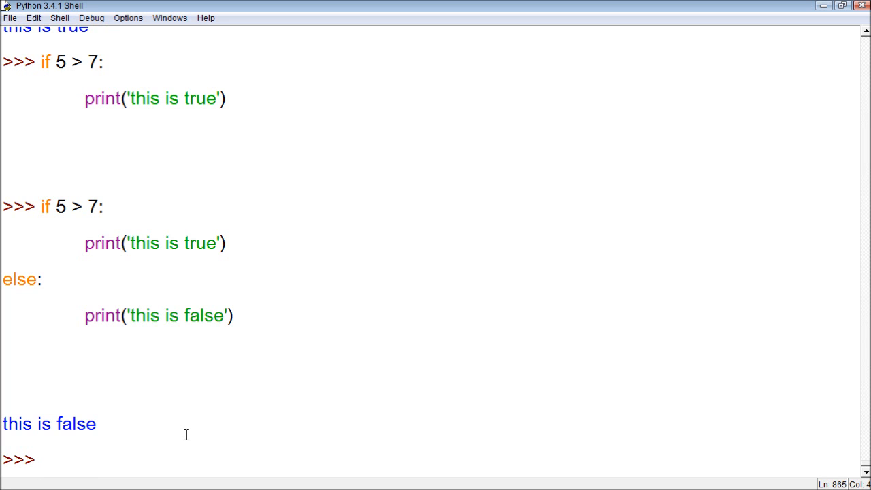
left_click(41, 460)
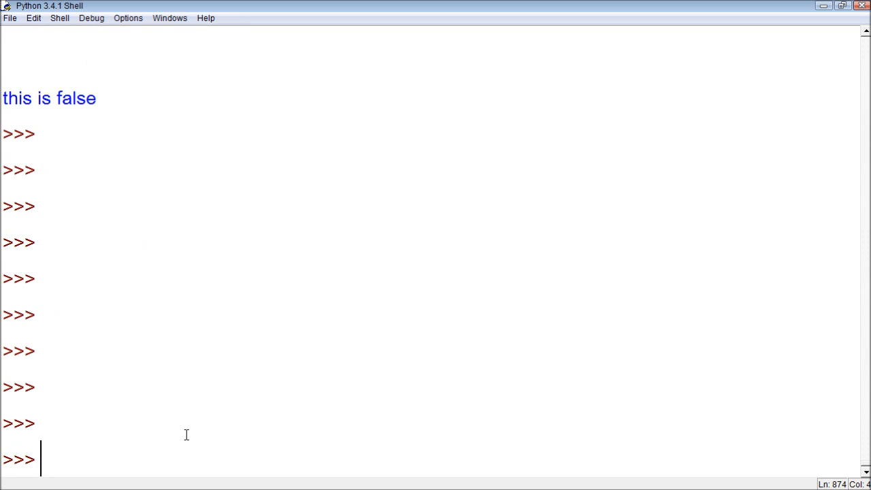
Assign age = 16 and enter the condition 'if age > 19:'.
type("age =")
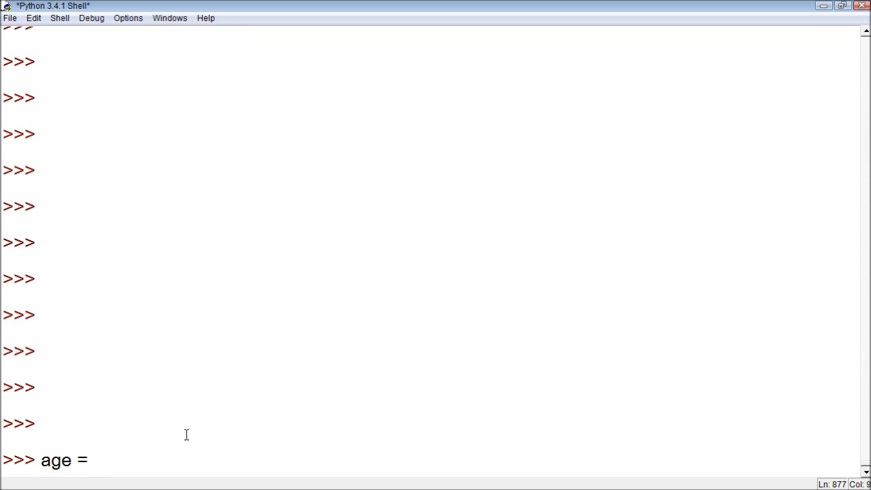
type("16")
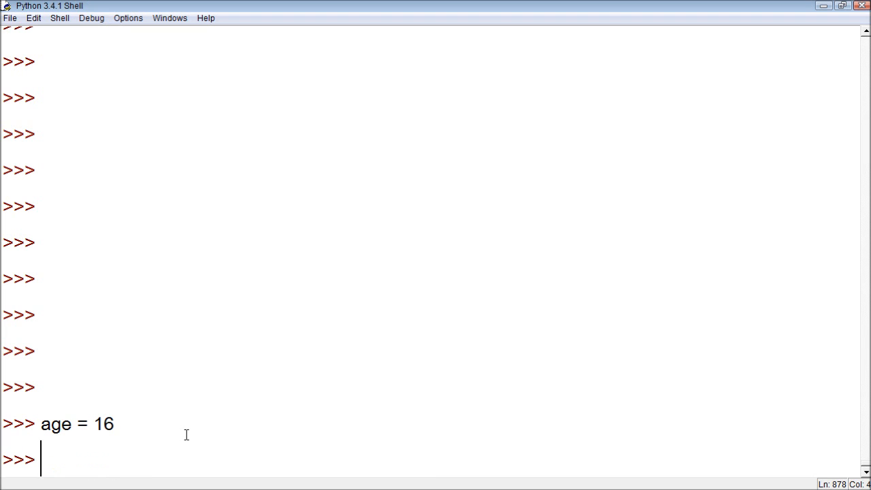
type("if")
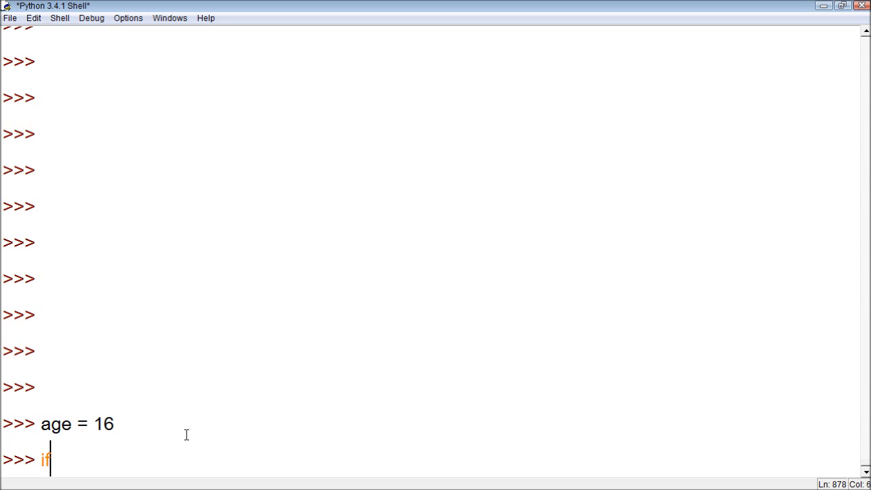
type("age ?")
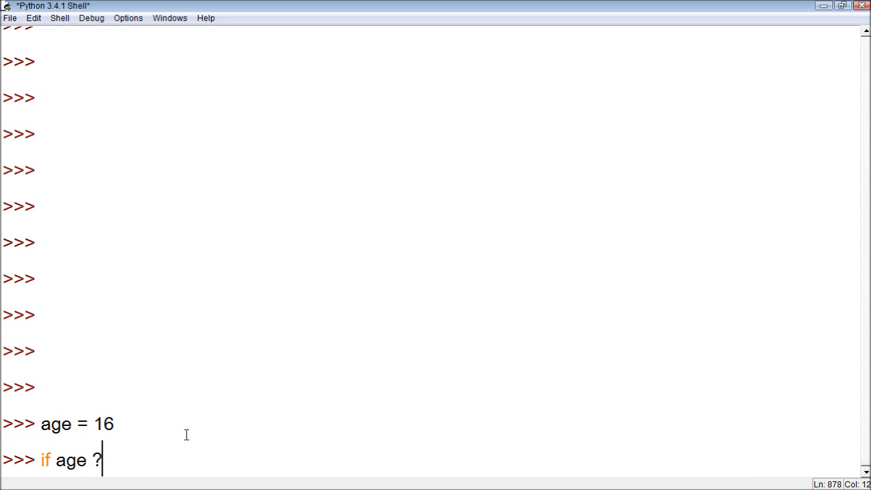
type(">")
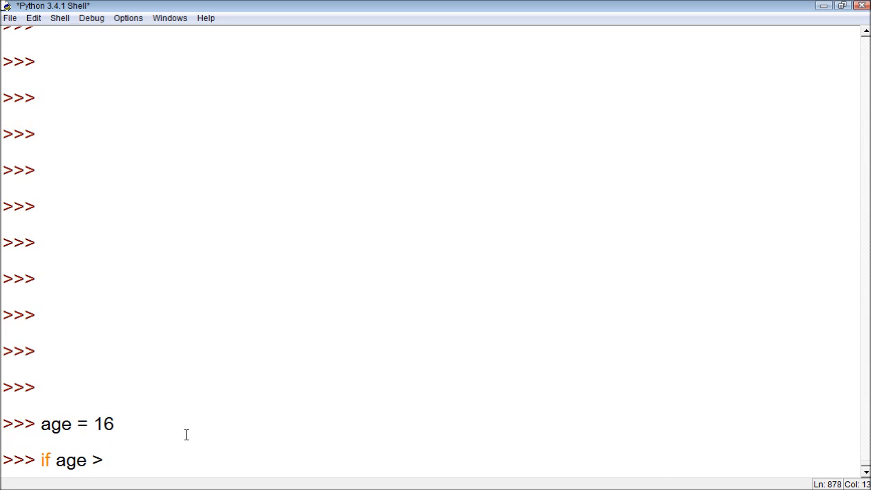
type("19")
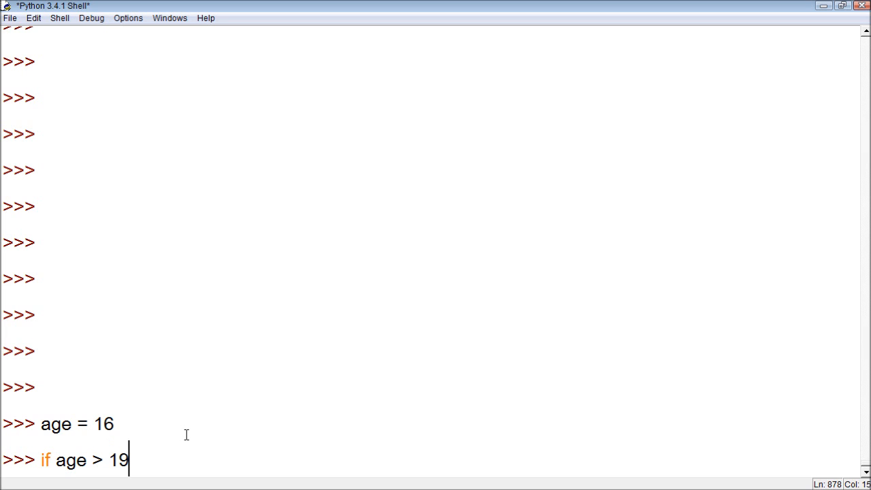
type(":")
type("print")
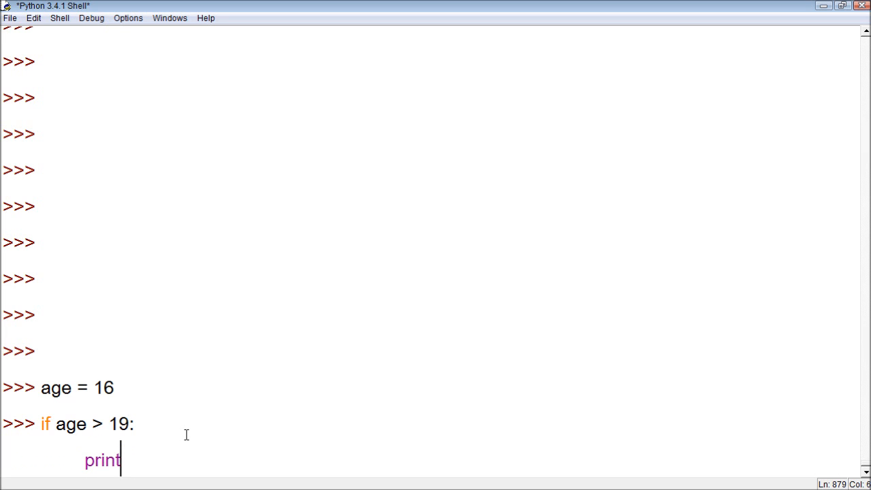
Add print('you are in your twenties or above'), run it with no output, and recall the block.
type("('you are in your")
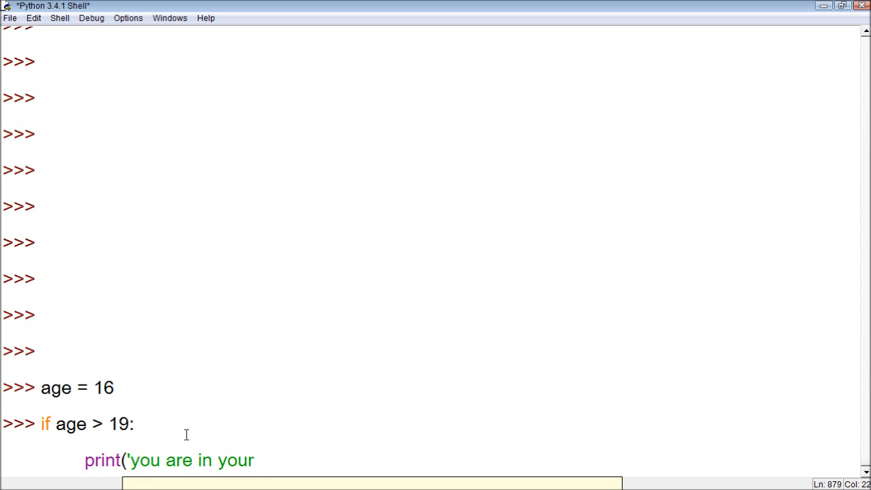
type("twenties")
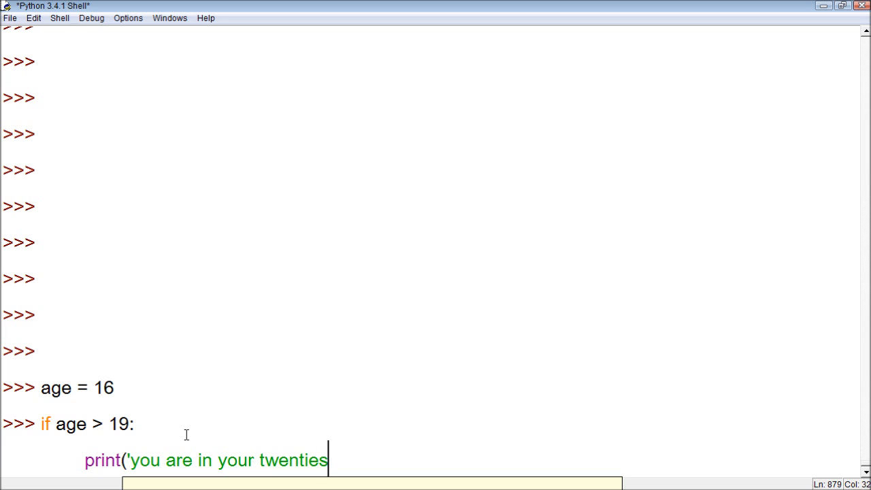
type("or above)")
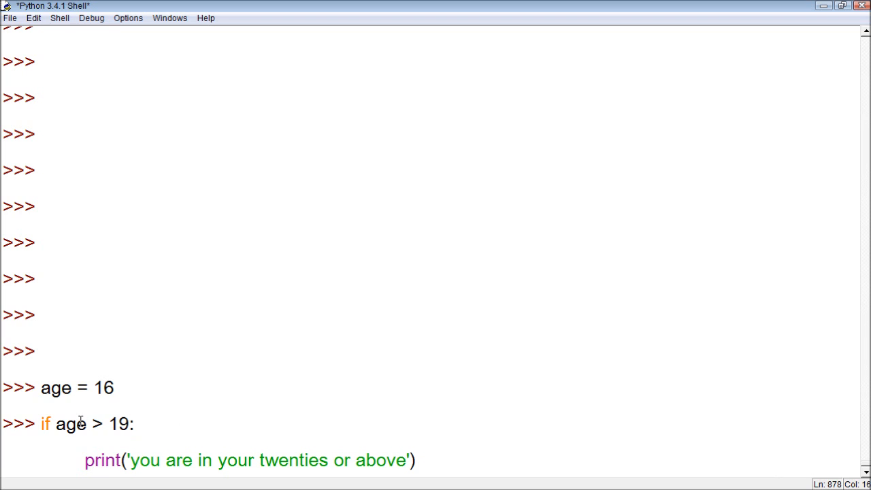
left_click_drag(57, 424, 129, 423)
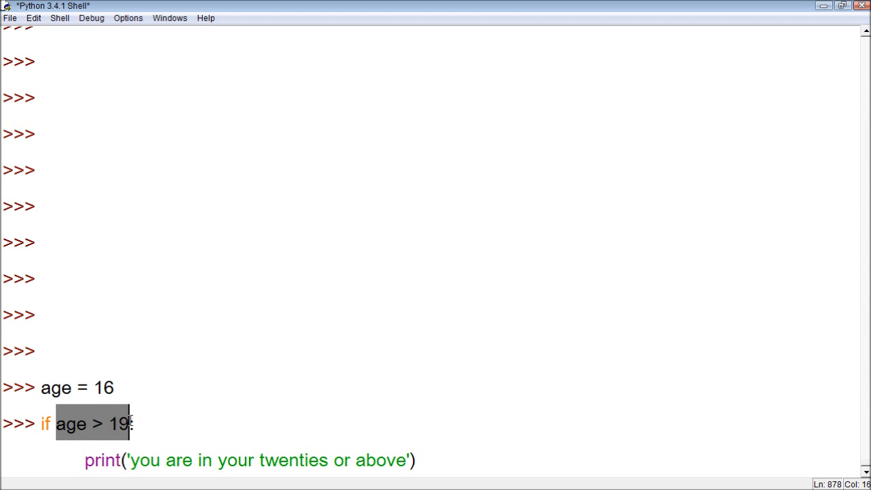
double_click(103, 386)
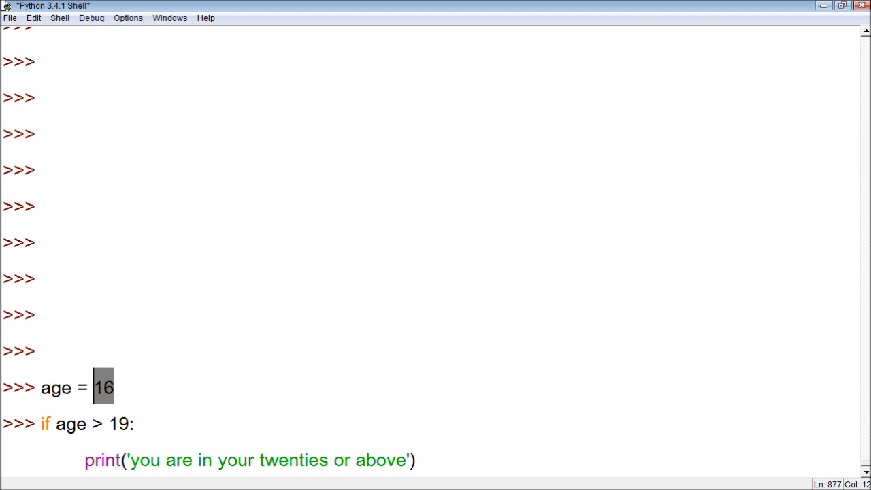
double_click(70, 423)
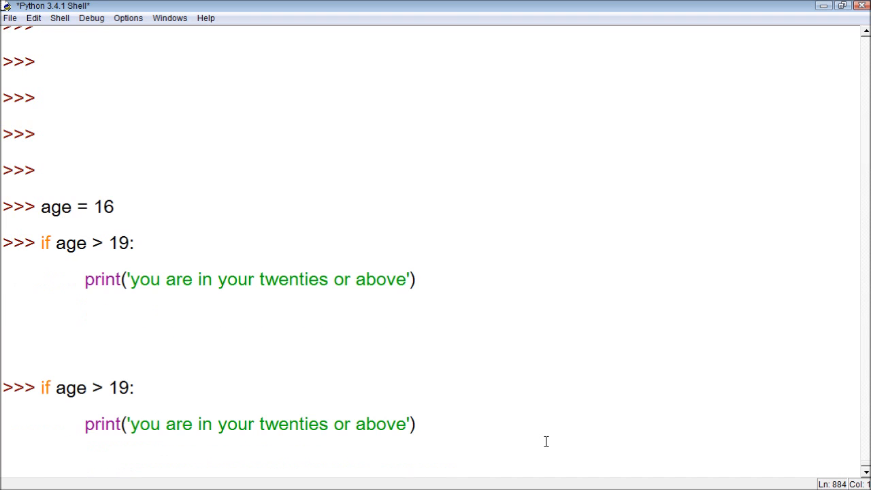
Add 'else:' with print('You are young') beneath the recalled age > 19 block.
type("else:")
type("print('")
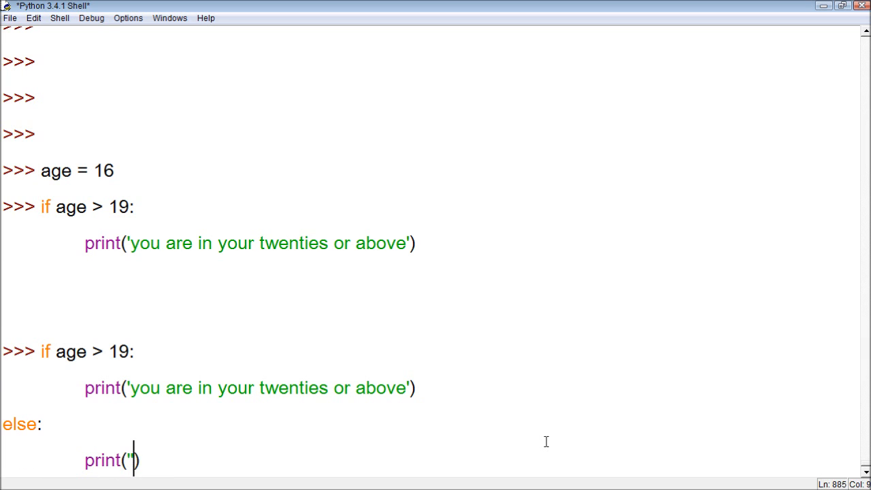
type("You")
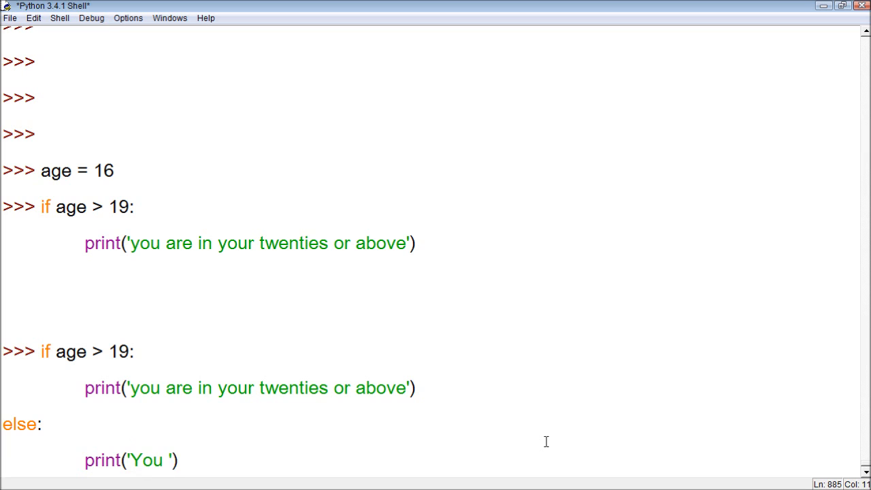
type("are young")
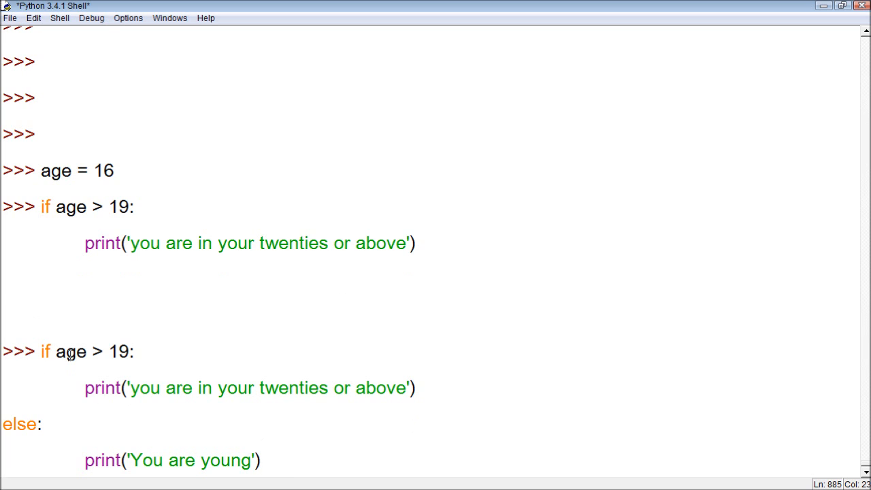
left_click(56, 351)
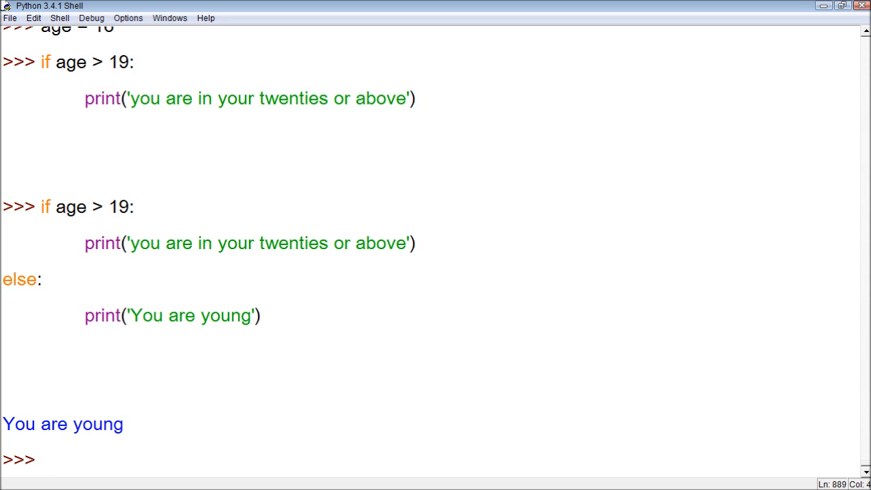
Run the age > 19 if/else block so the shell prints 'You are young'.
left_click(39, 458)
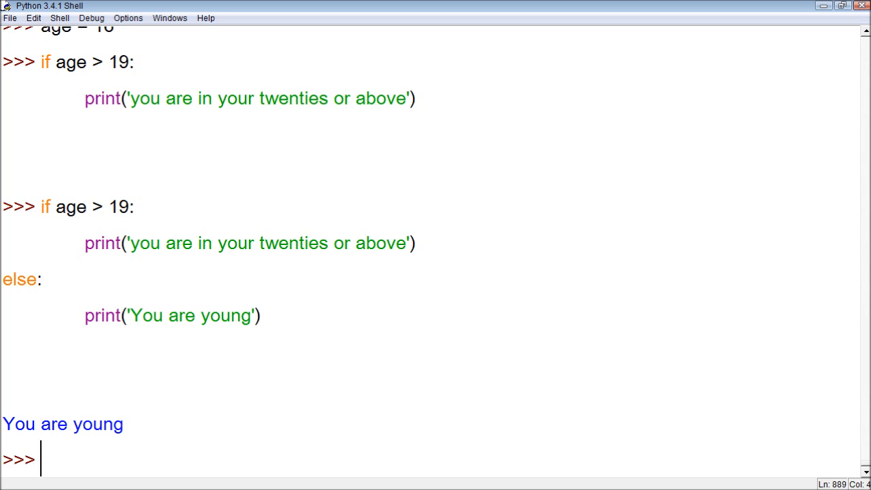